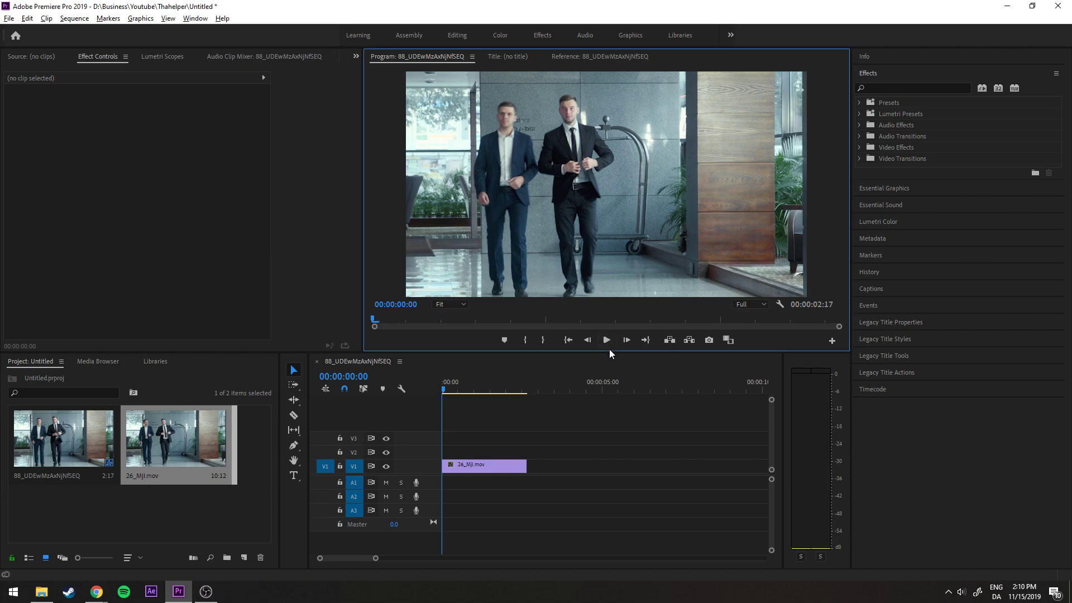
Step: Set the 26_Mjl.mov clip's speed to 40%, lengthening it to about 6:18
{"action": "left_click", "coordinate": [606, 340]}
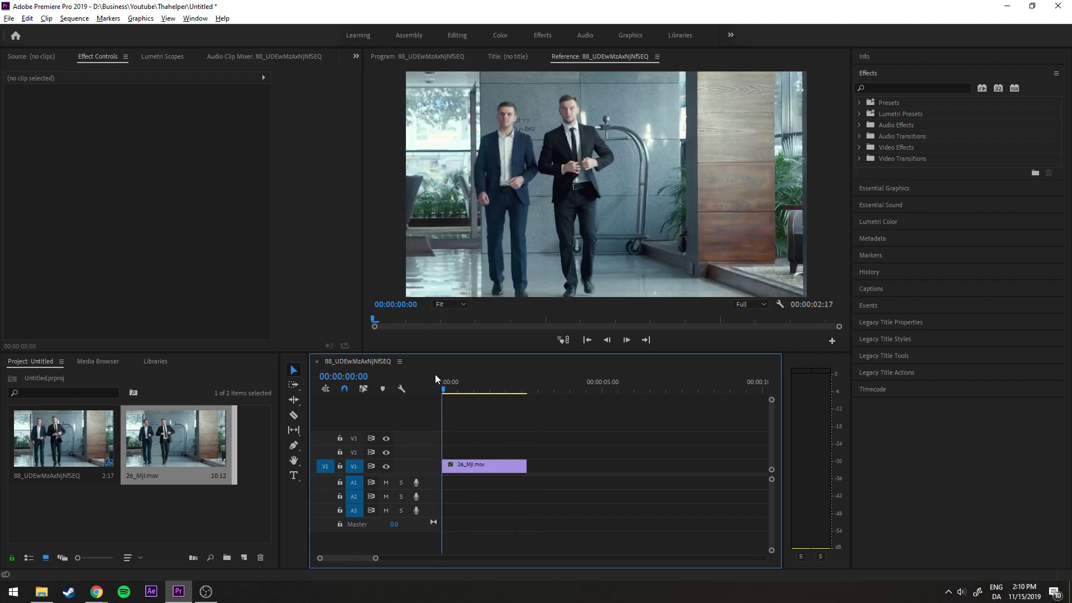
{"action": "mouse_move", "coordinate": [485, 466]}
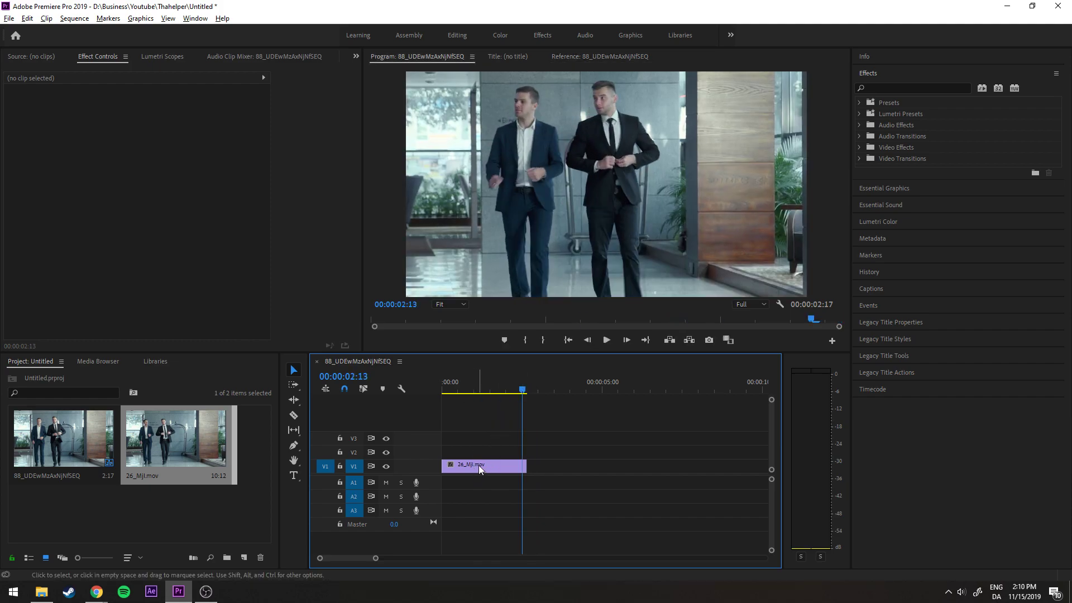
{"action": "right_click", "coordinate": [479, 466]}
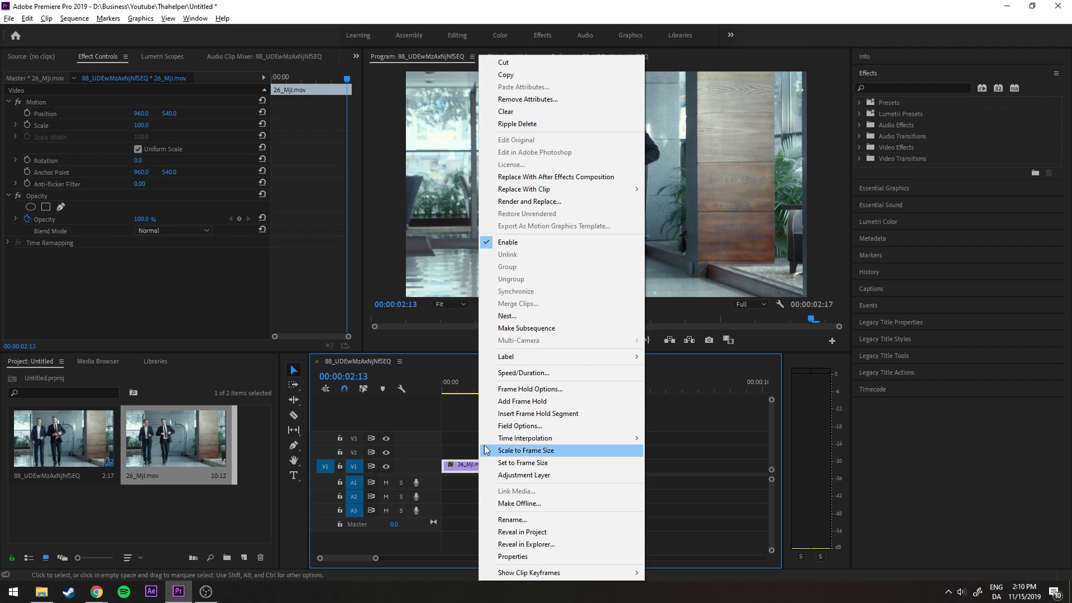
{"action": "left_click", "coordinate": [524, 372]}
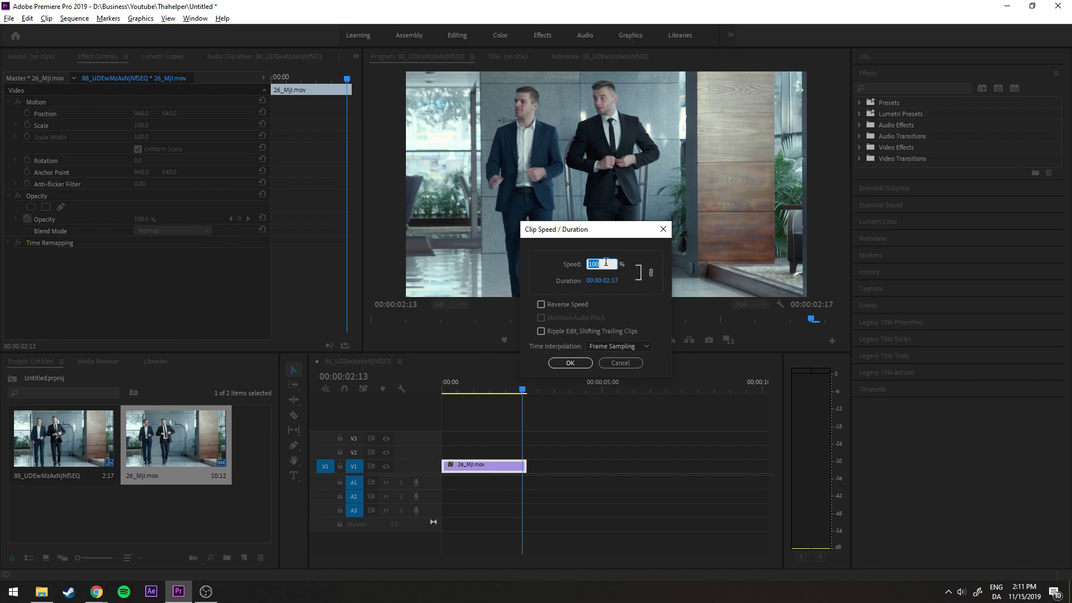
{"action": "left_click", "coordinate": [597, 263]}
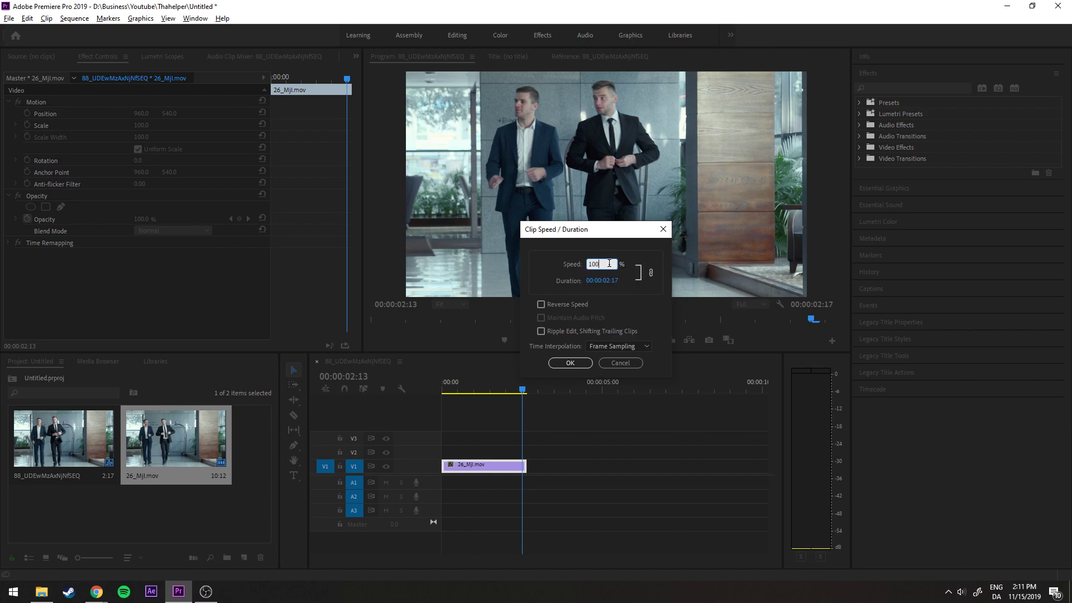
{"action": "type", "text": "40"}
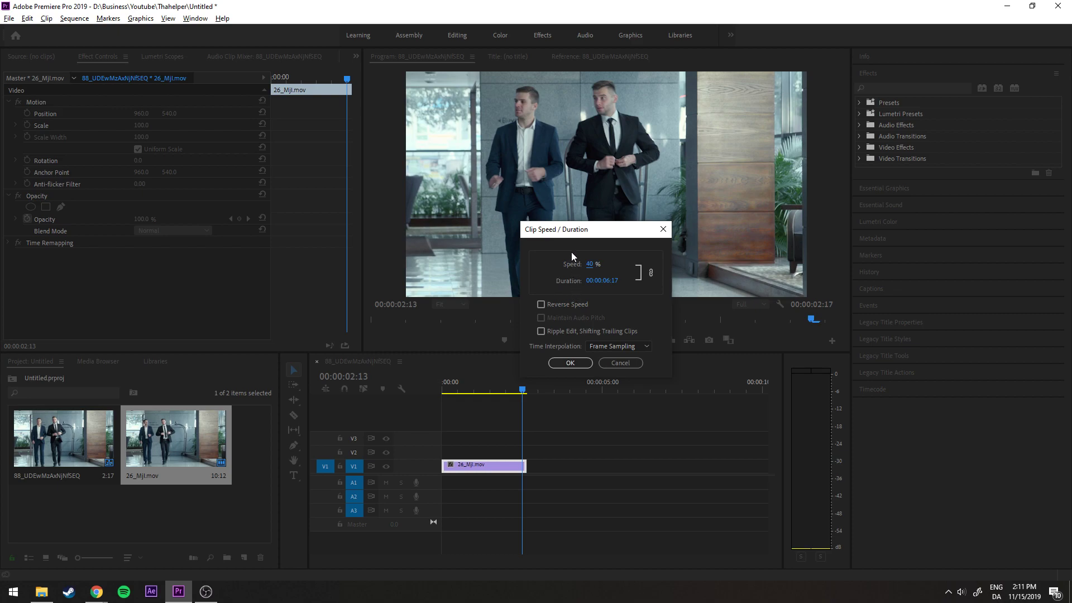
{"action": "left_click", "coordinate": [569, 363]}
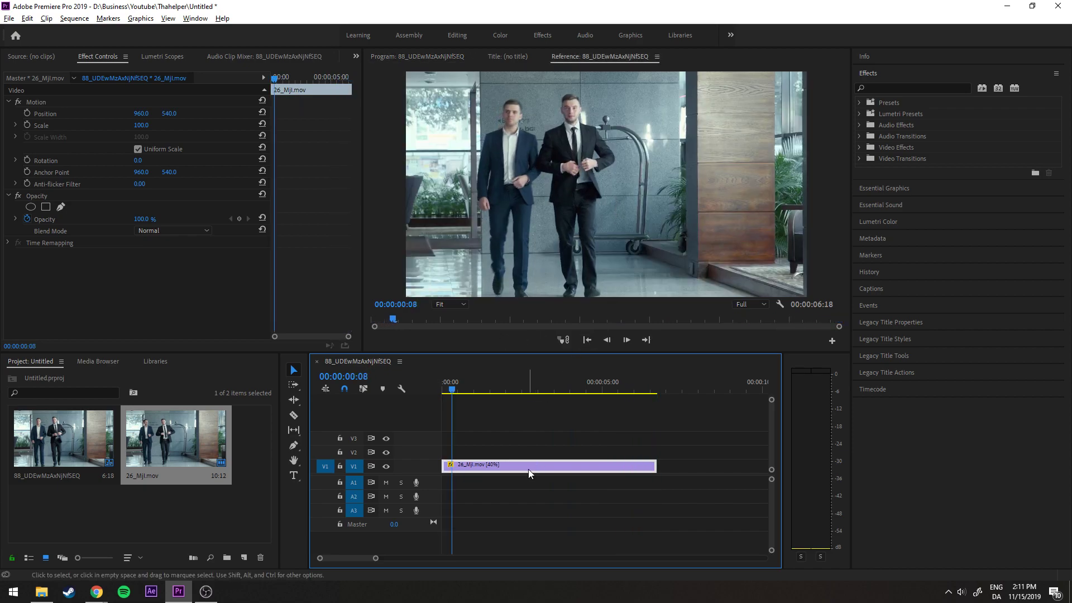
Step: Change the slowed clip's Time Interpolation to Optical Flow in Speed/Duration
{"action": "right_click", "coordinate": [551, 466]}
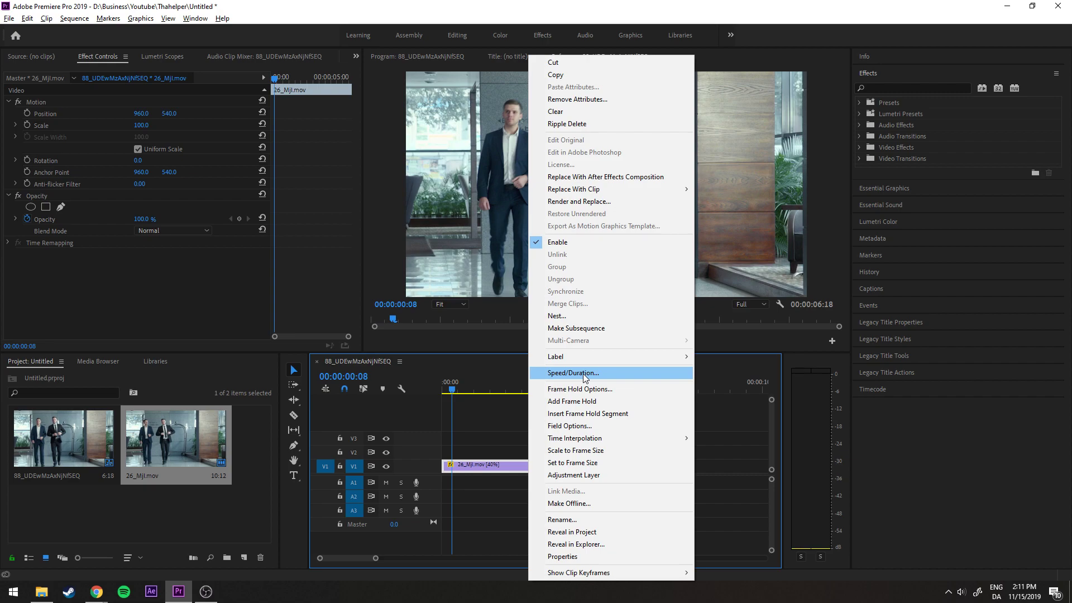
{"action": "left_click", "coordinate": [573, 373]}
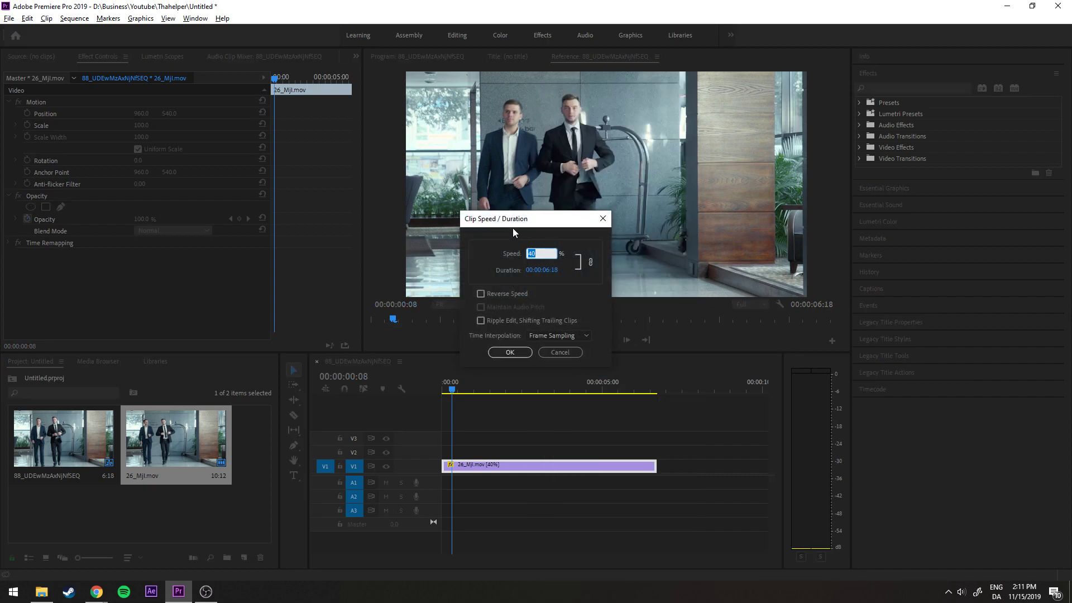
{"action": "mouse_move", "coordinate": [503, 340]}
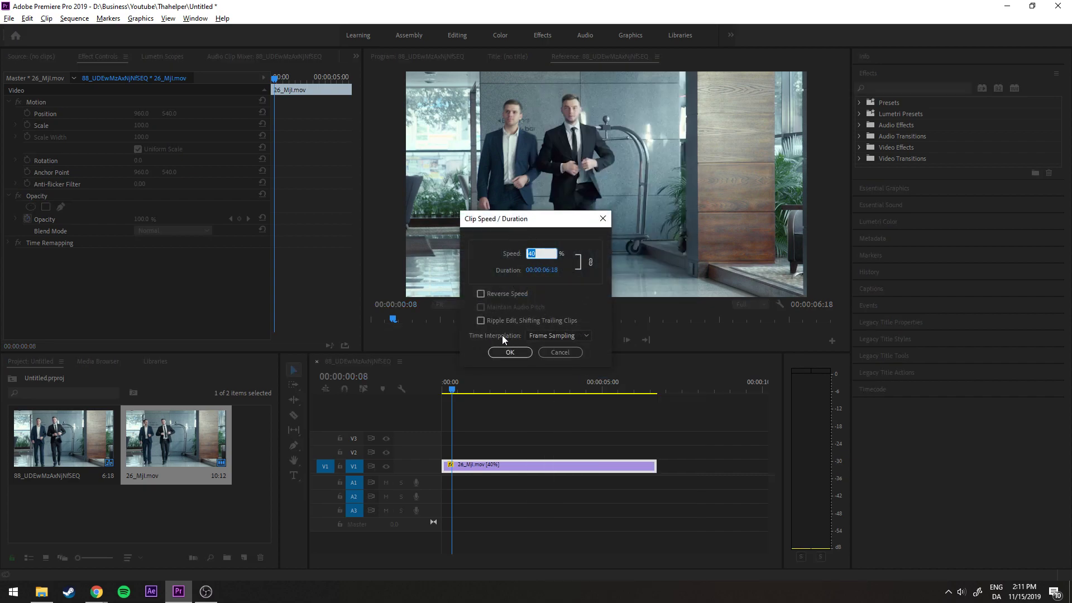
{"action": "left_click", "coordinate": [558, 335]}
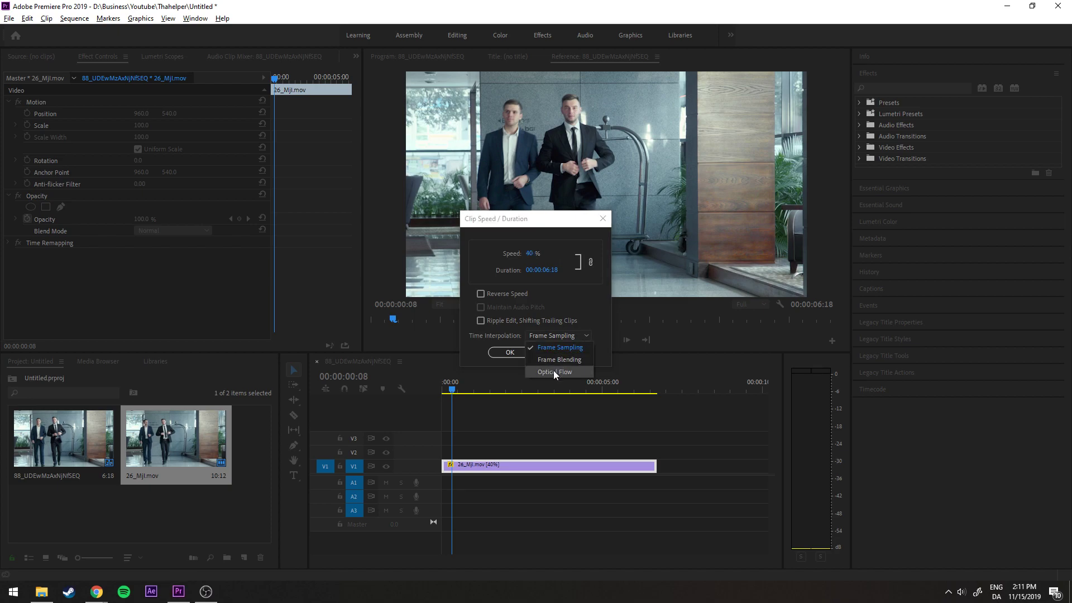
{"action": "left_click", "coordinate": [558, 371]}
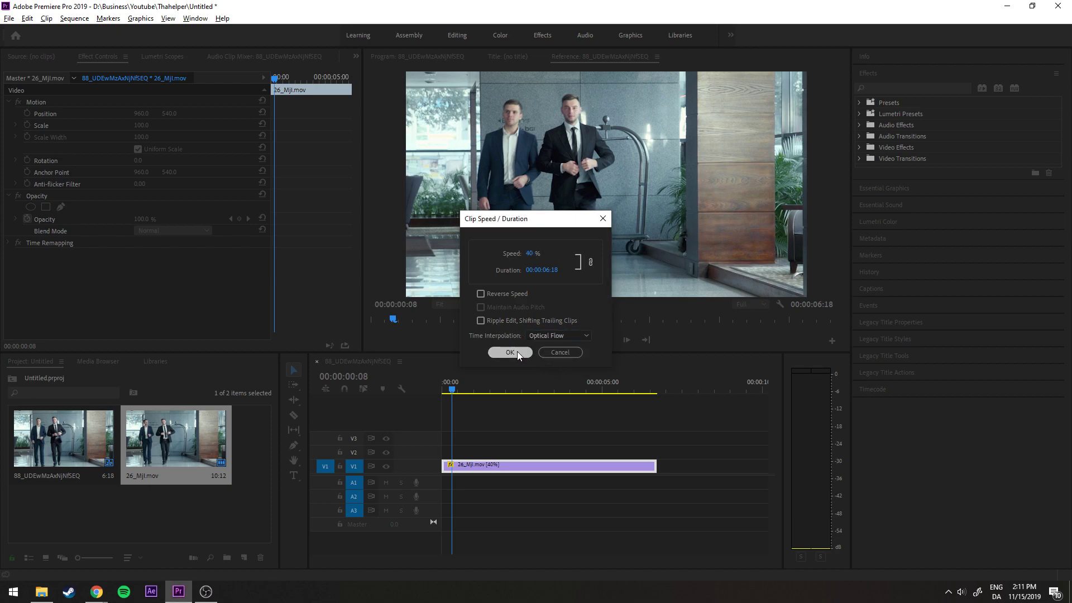
{"action": "left_click", "coordinate": [509, 353]}
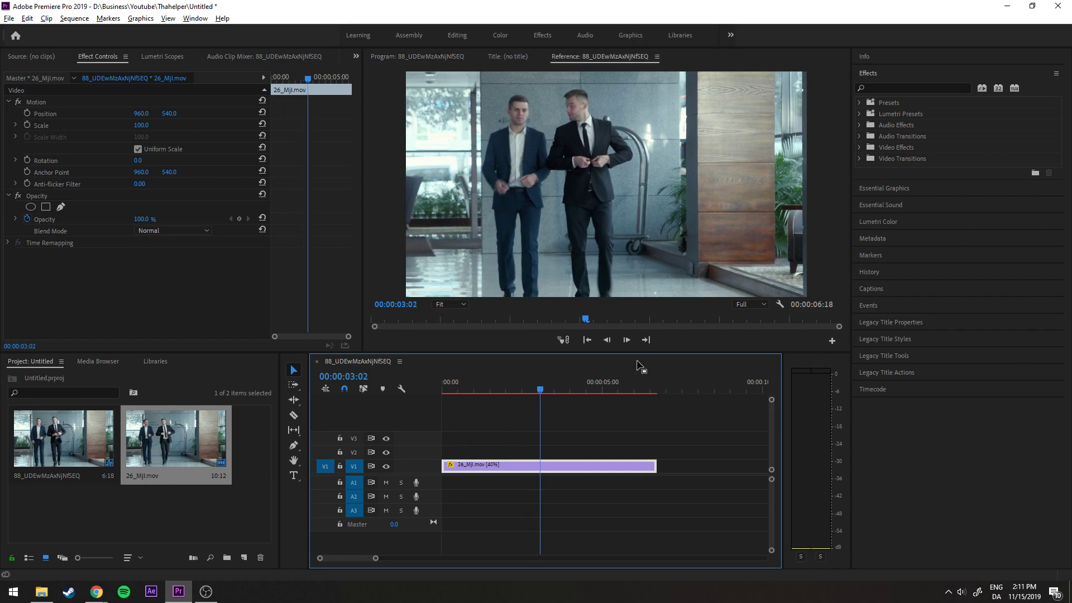
{"action": "mouse_move", "coordinate": [445, 396]}
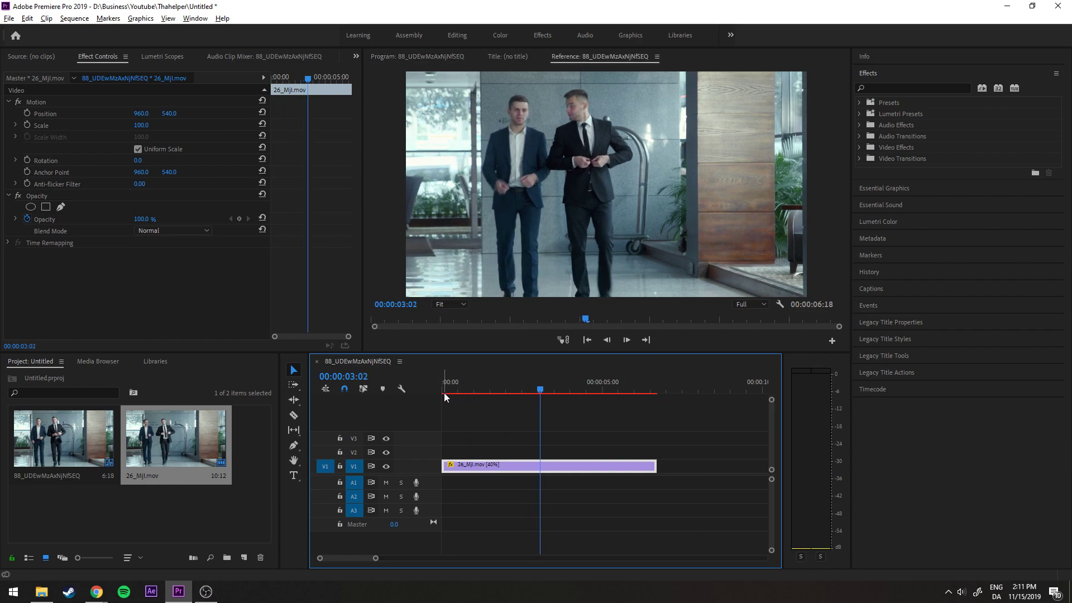
{"action": "mouse_move", "coordinate": [649, 395]}
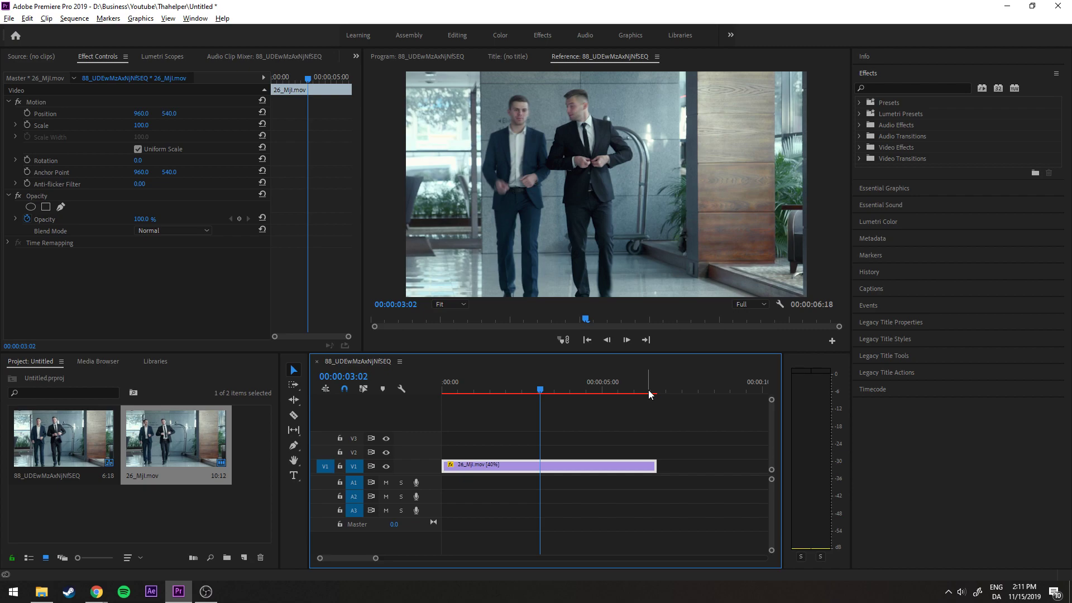
{"action": "mouse_move", "coordinate": [618, 391]}
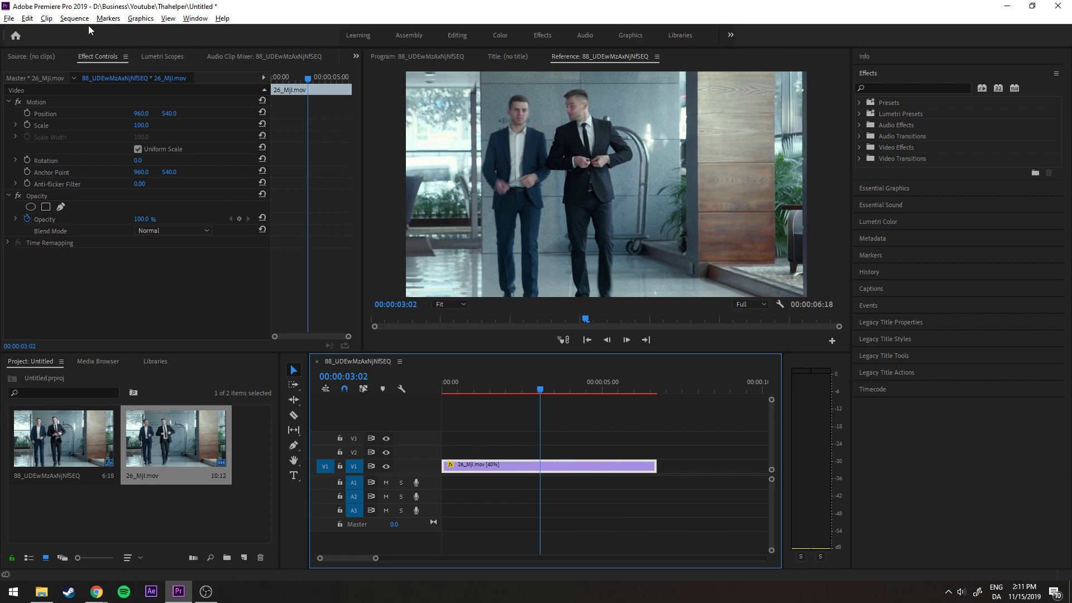
Step: Render the slowed clip with Sequence > Render Selection
{"action": "left_click", "coordinate": [73, 19]}
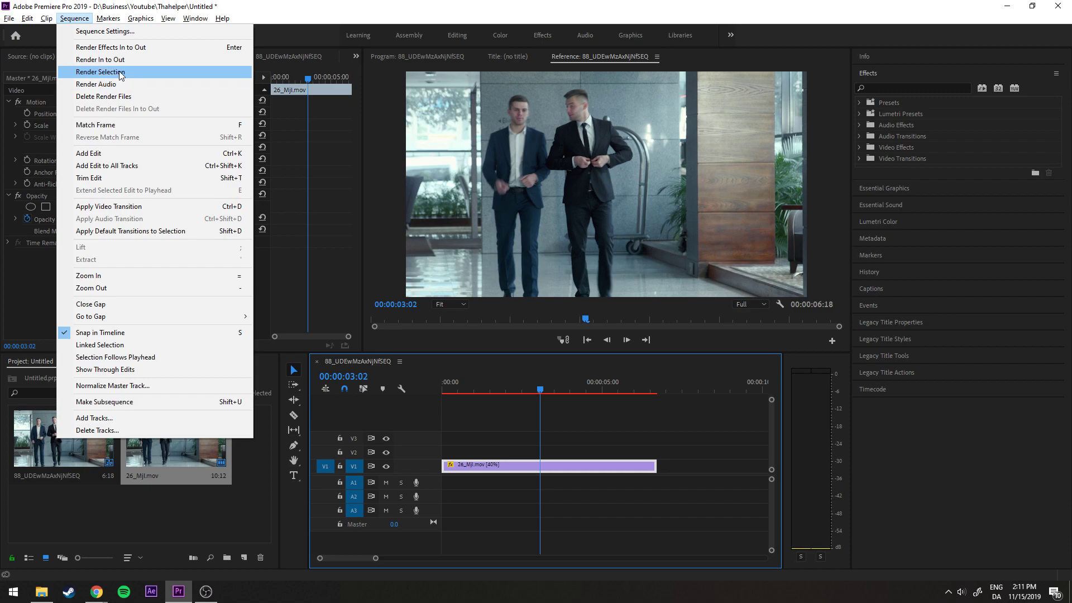
{"action": "left_click", "coordinate": [101, 72]}
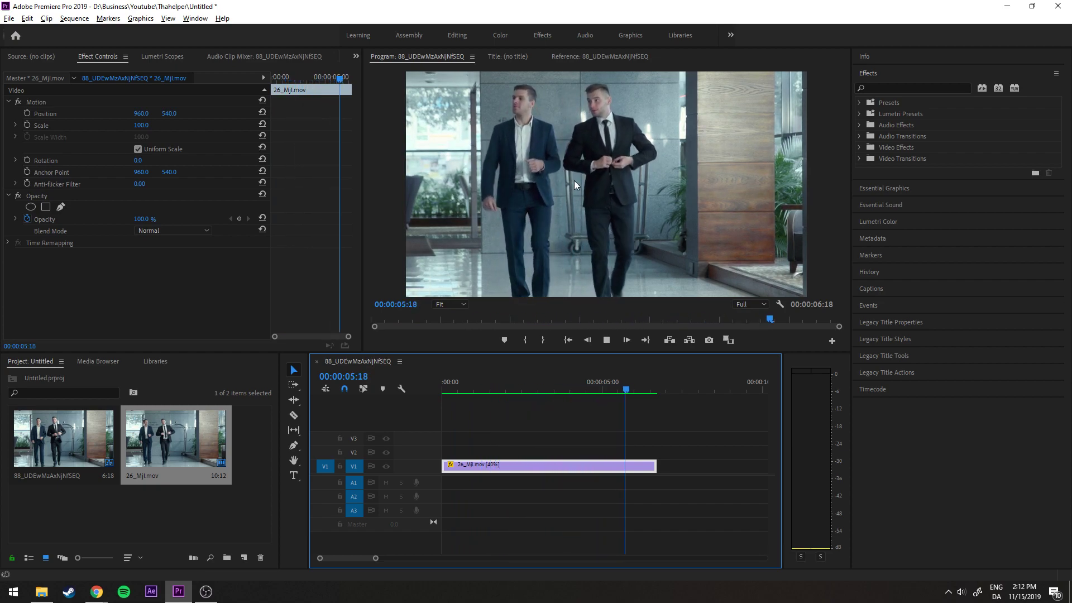
{"action": "left_click", "coordinate": [460, 389]}
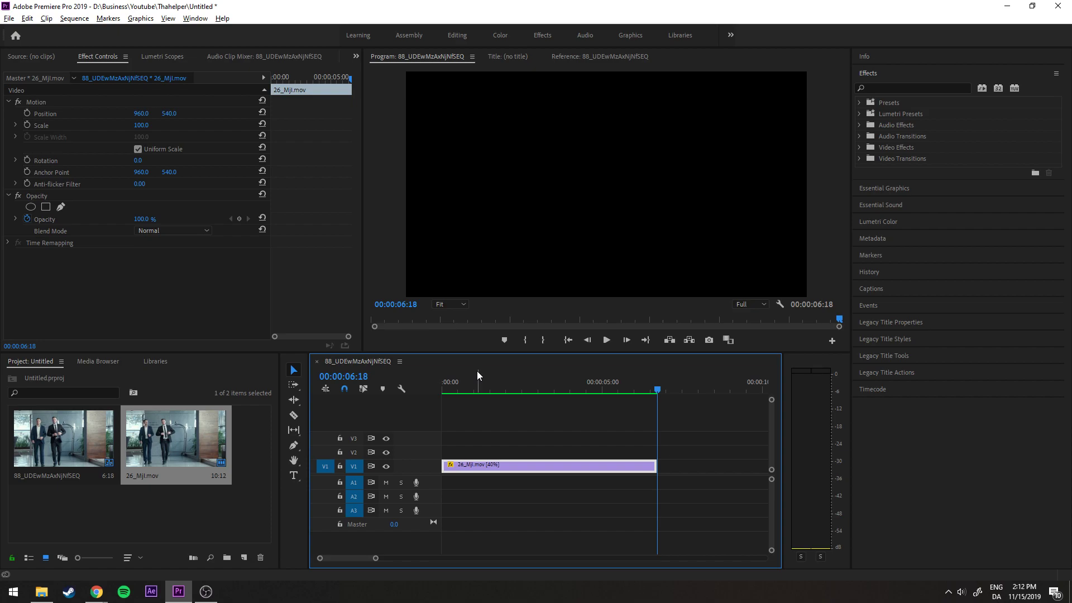
{"action": "left_click", "coordinate": [491, 382]}
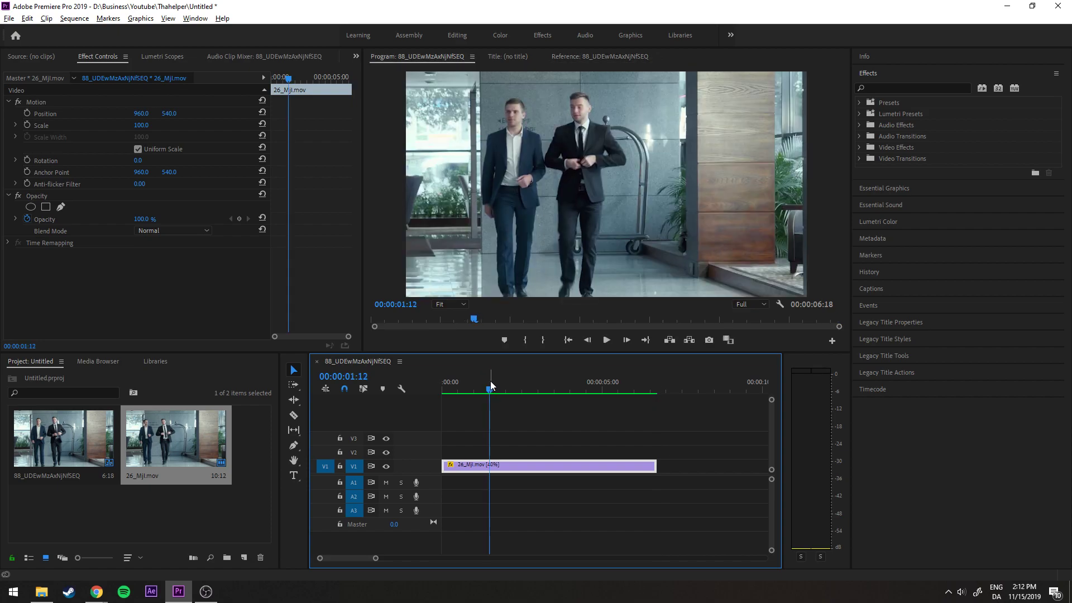